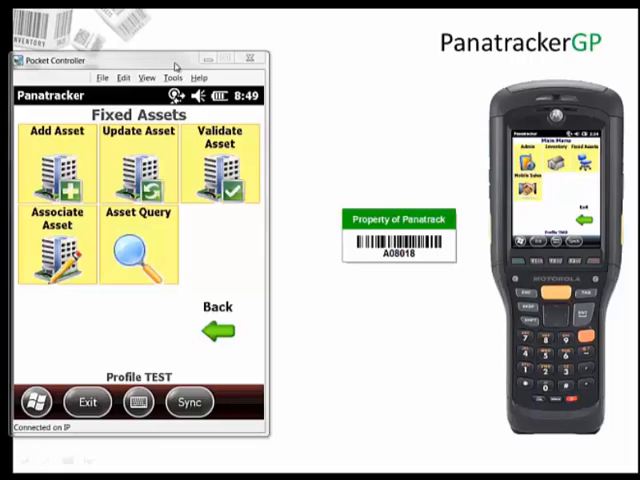
mouse_move(234, 280)
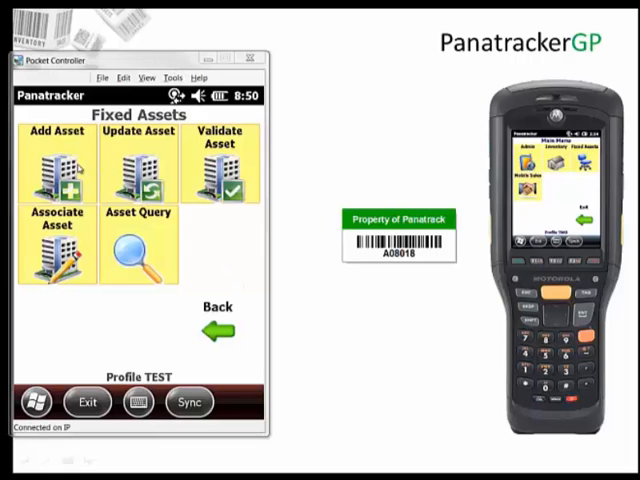
mouse_move(200, 268)
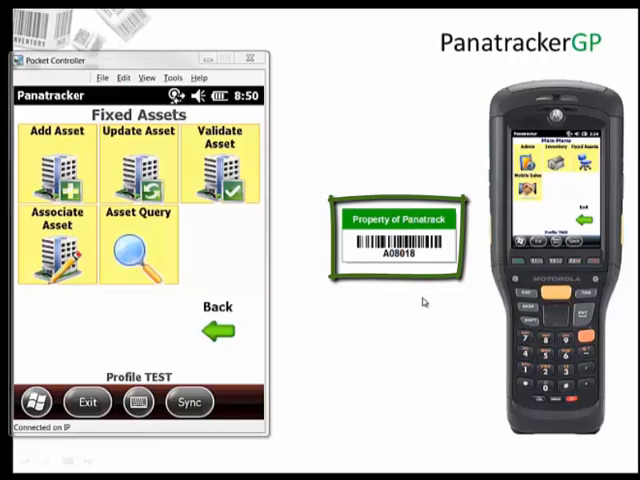
mouse_move(360, 252)
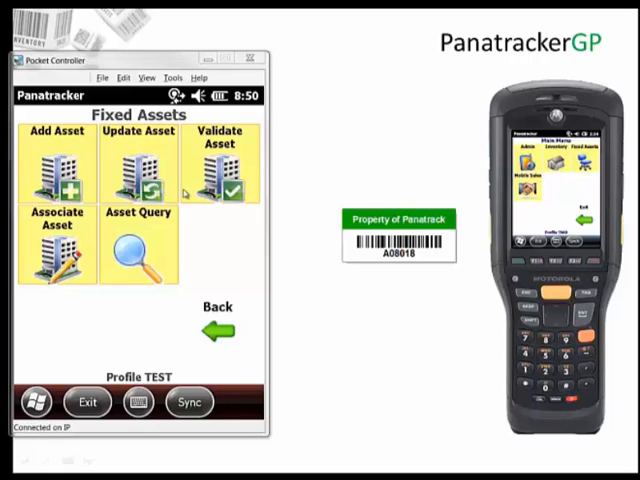
mouse_move(278, 176)
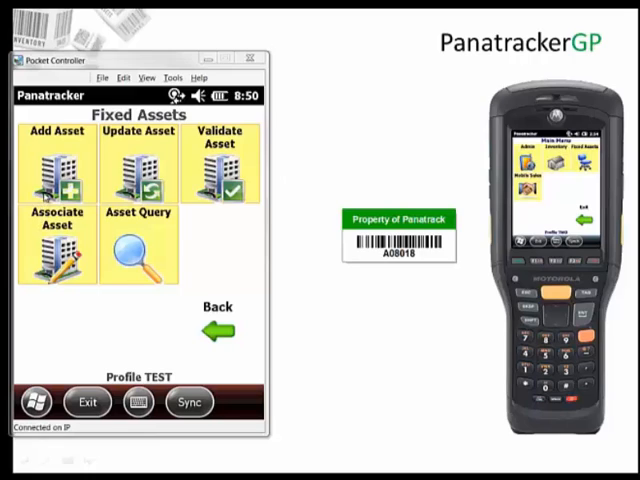
Step: Start a new fixed asset entry from the Fixed Assets menu
click(56, 164)
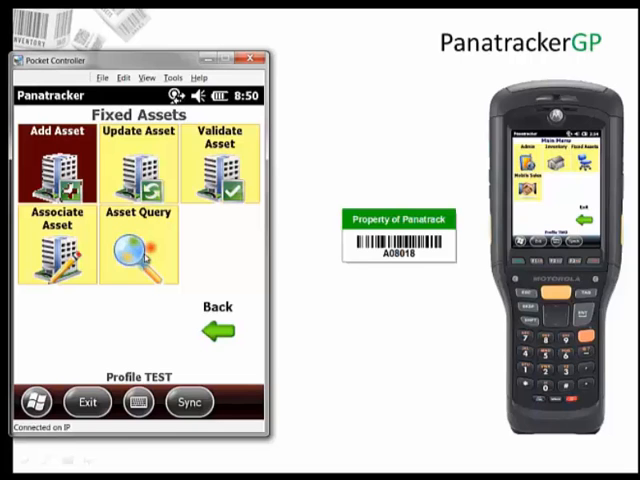
click(56, 164)
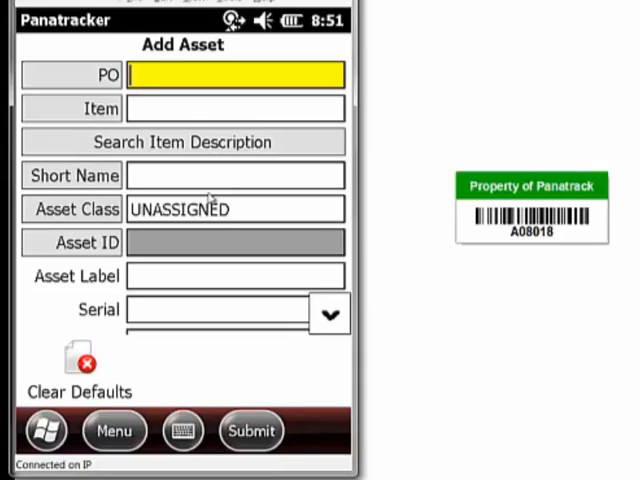
Step: Tie the new asset to purchase order PO2075 and item DELL6101 (Dell PowerEdge R610)
click(236, 74)
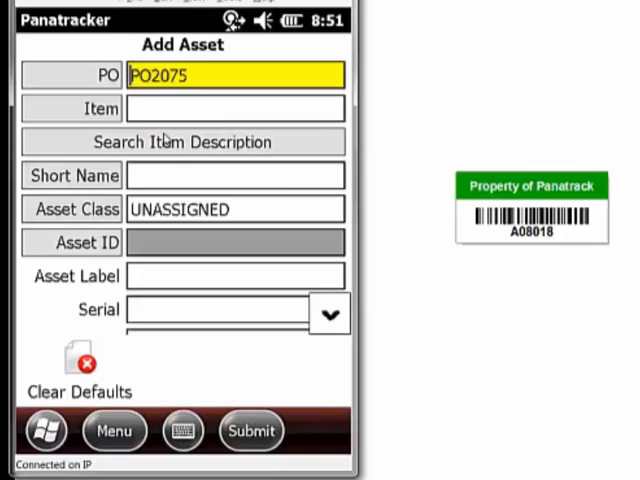
click(236, 108)
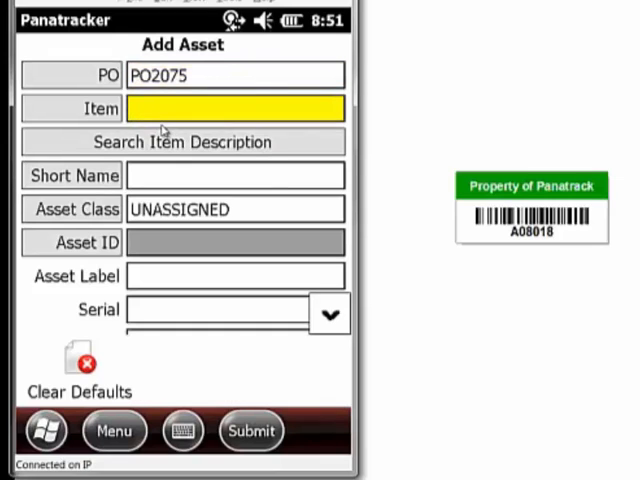
click(180, 142)
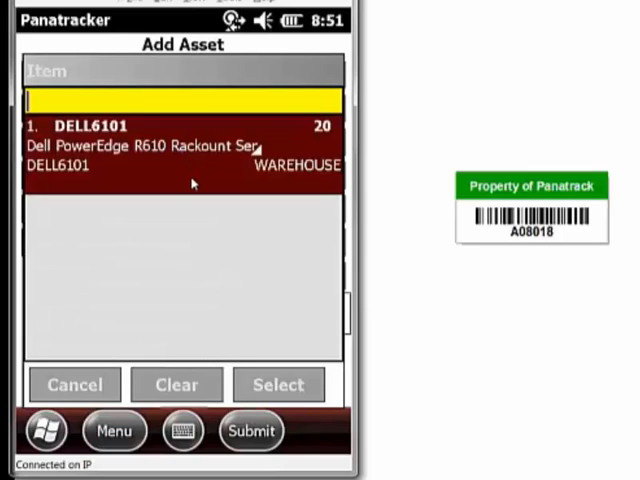
text(DELL6101)
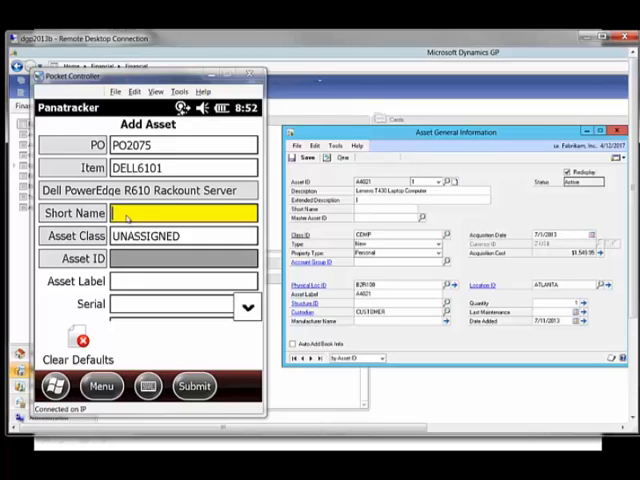
mouse_move(172, 186)
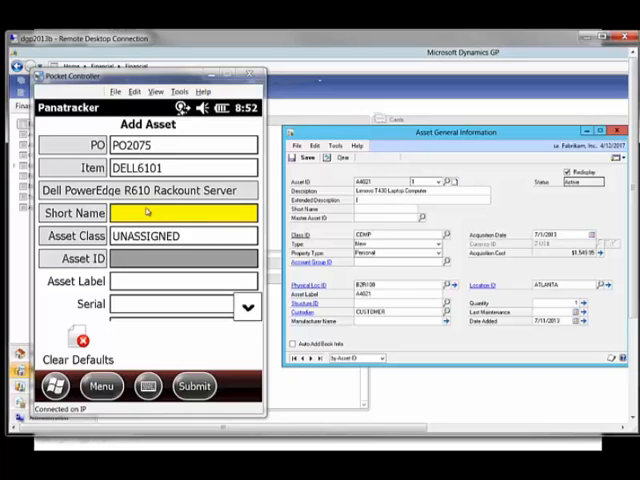
click(184, 236)
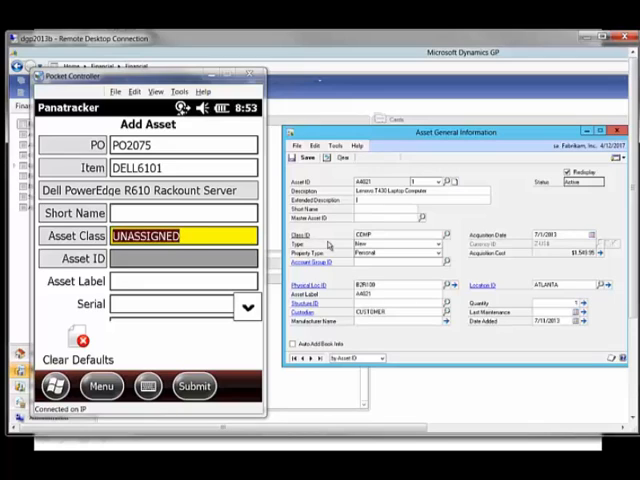
mouse_move(200, 258)
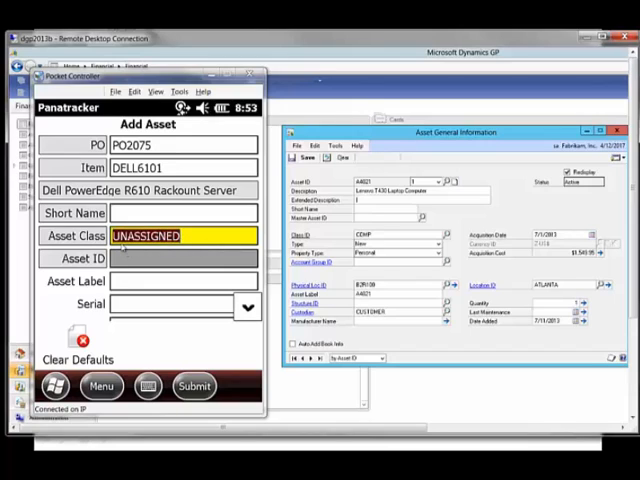
click(184, 258)
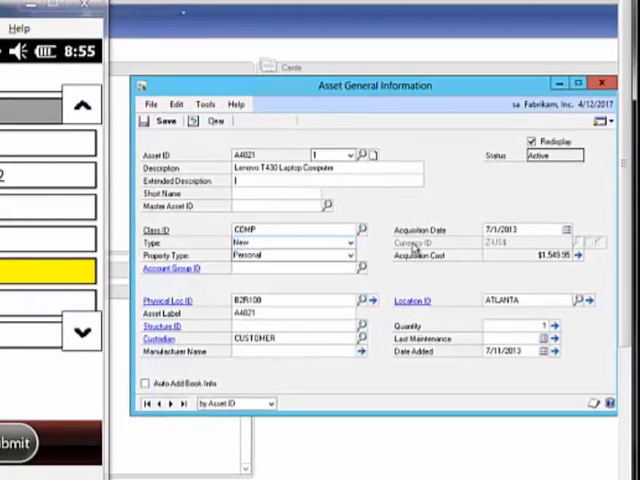
mouse_move(196, 318)
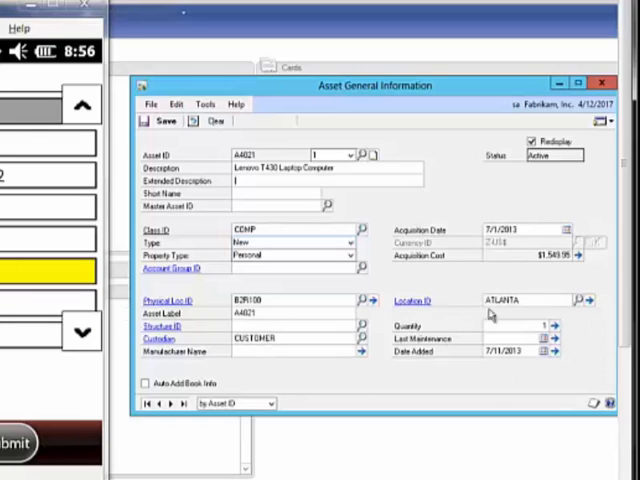
mouse_move(508, 318)
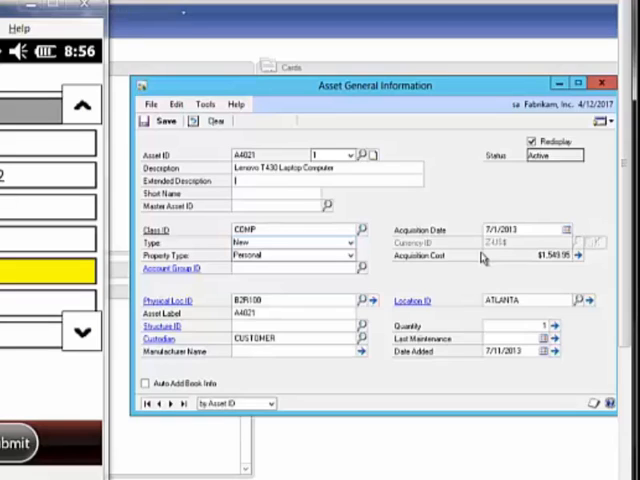
mouse_move(610, 130)
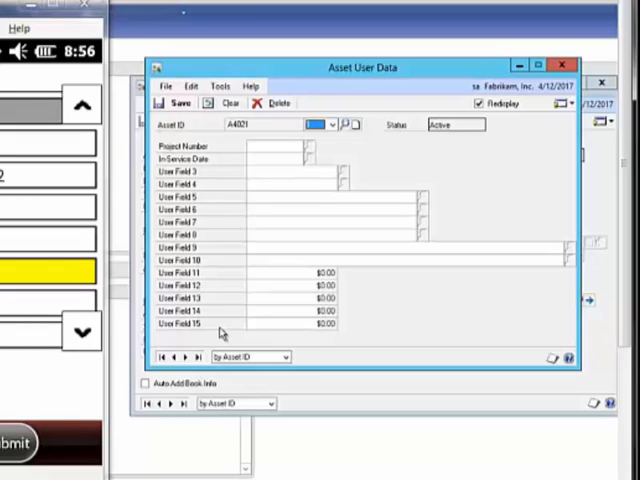
mouse_move(220, 336)
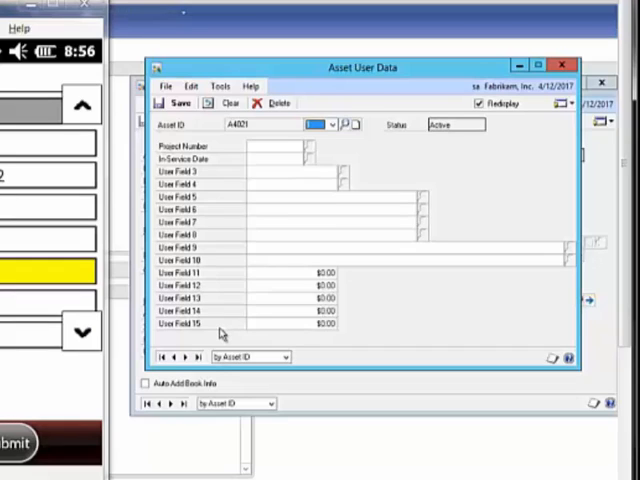
mouse_move(250, 338)
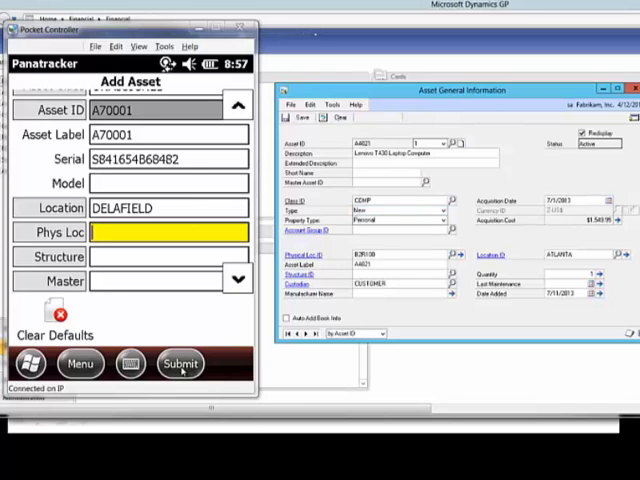
Step: Submit asset A70001 (PO2075, DELL6101, DELAFIELD) and confirm the submission
click(180, 364)
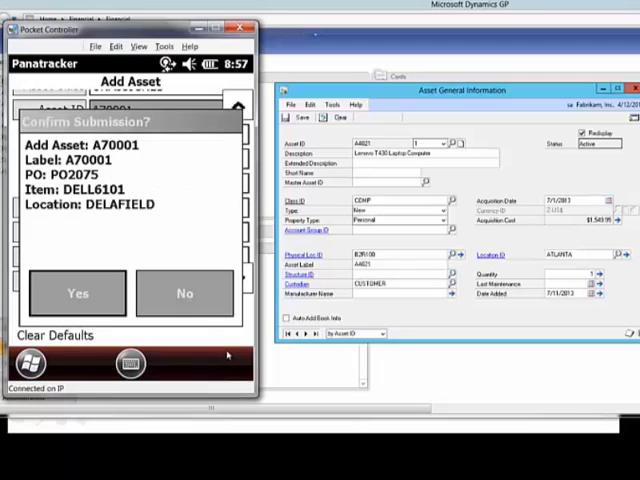
mouse_move(58, 280)
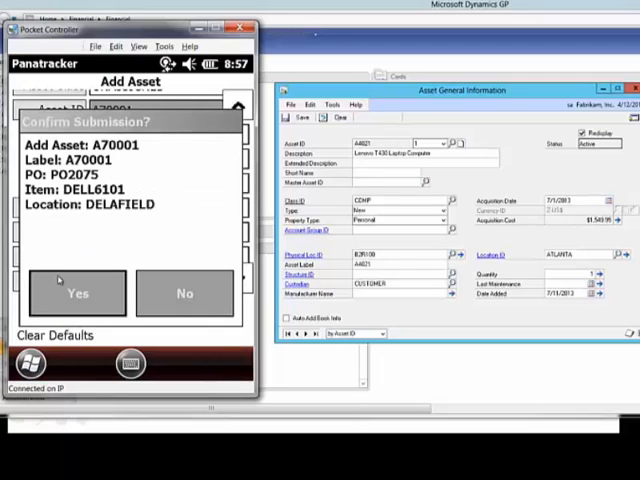
click(78, 292)
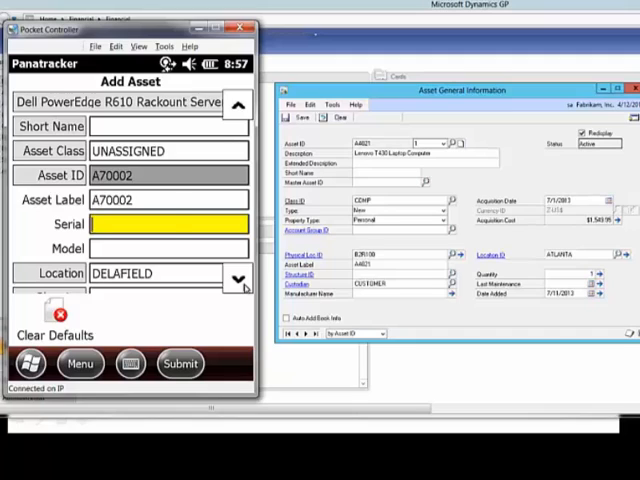
text(S841654B68482)
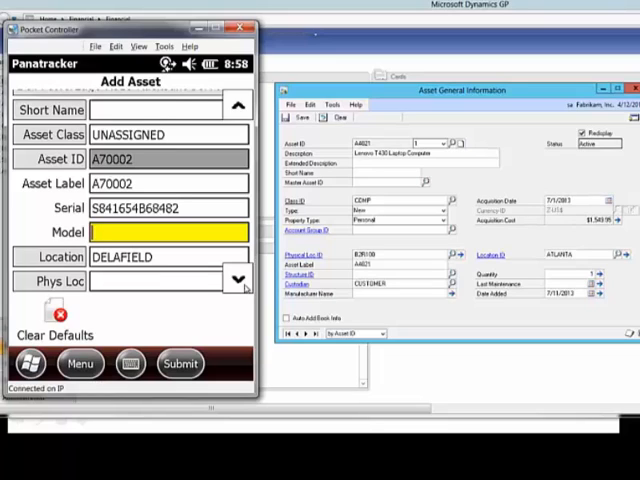
click(180, 364)
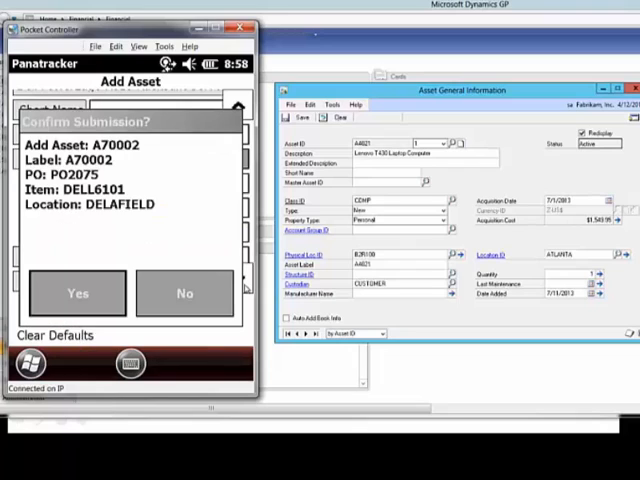
click(78, 292)
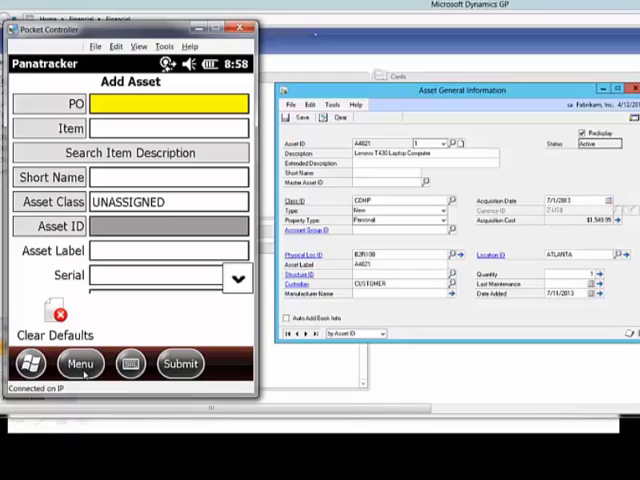
Step: Leave Add Asset and bring up Update Asset for label A70001
click(80, 364)
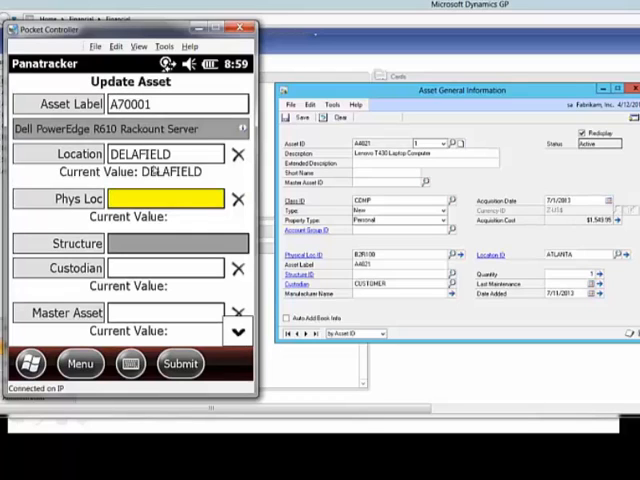
scroll(down, 3)
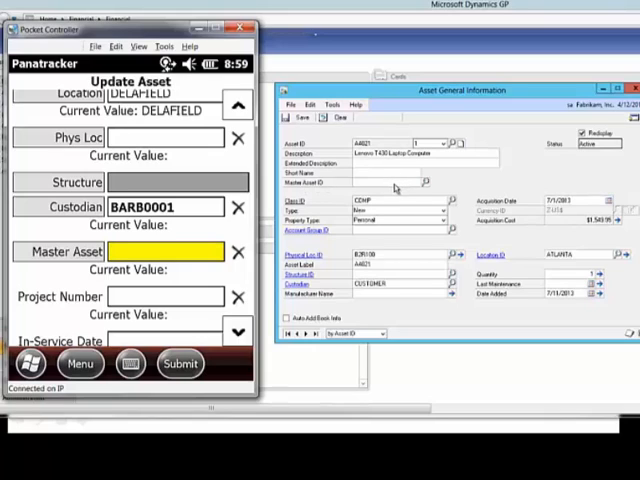
mouse_move(394, 190)
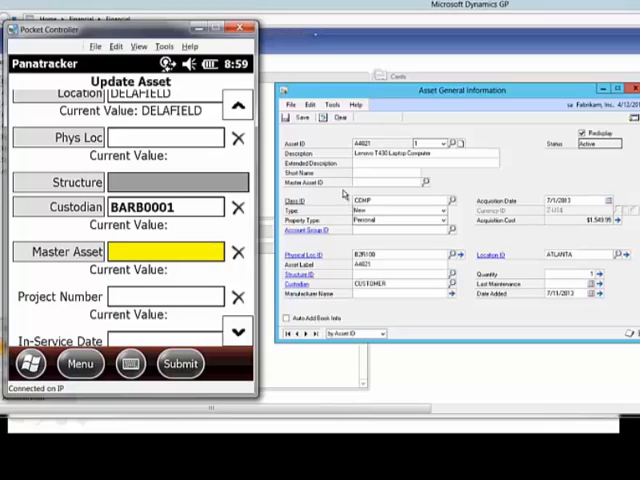
mouse_move(344, 192)
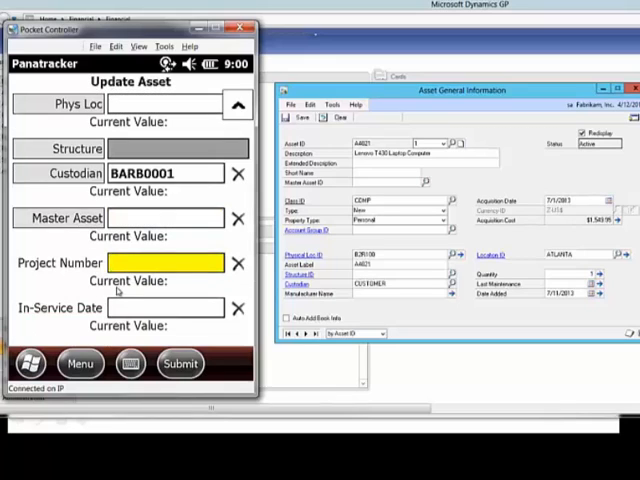
text(16546)
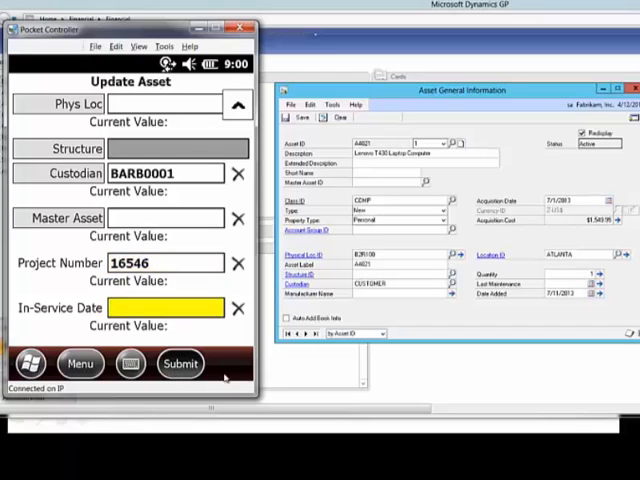
click(180, 364)
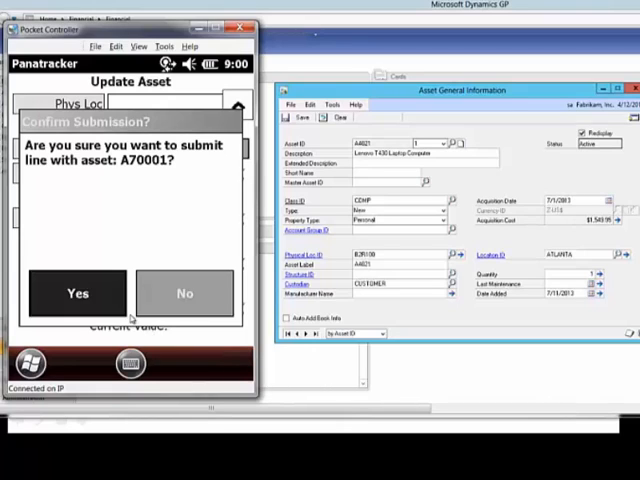
Step: Confirm submitting the custodian and project update for A70001
click(78, 292)
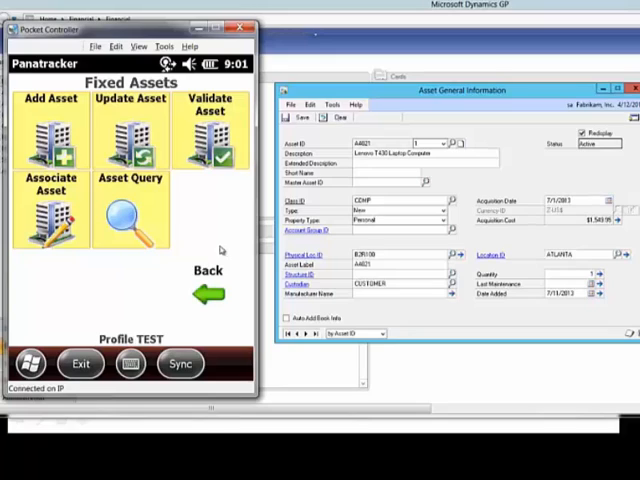
mouse_move(76, 196)
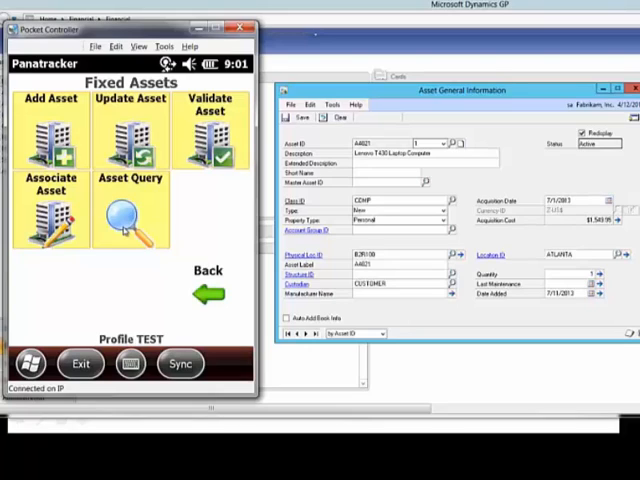
mouse_move(488, 128)
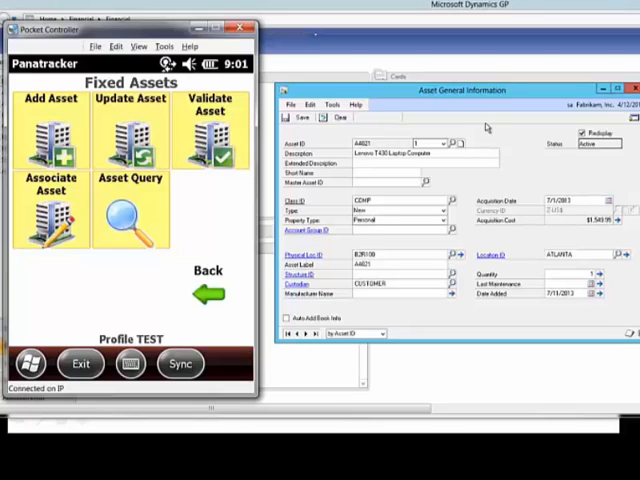